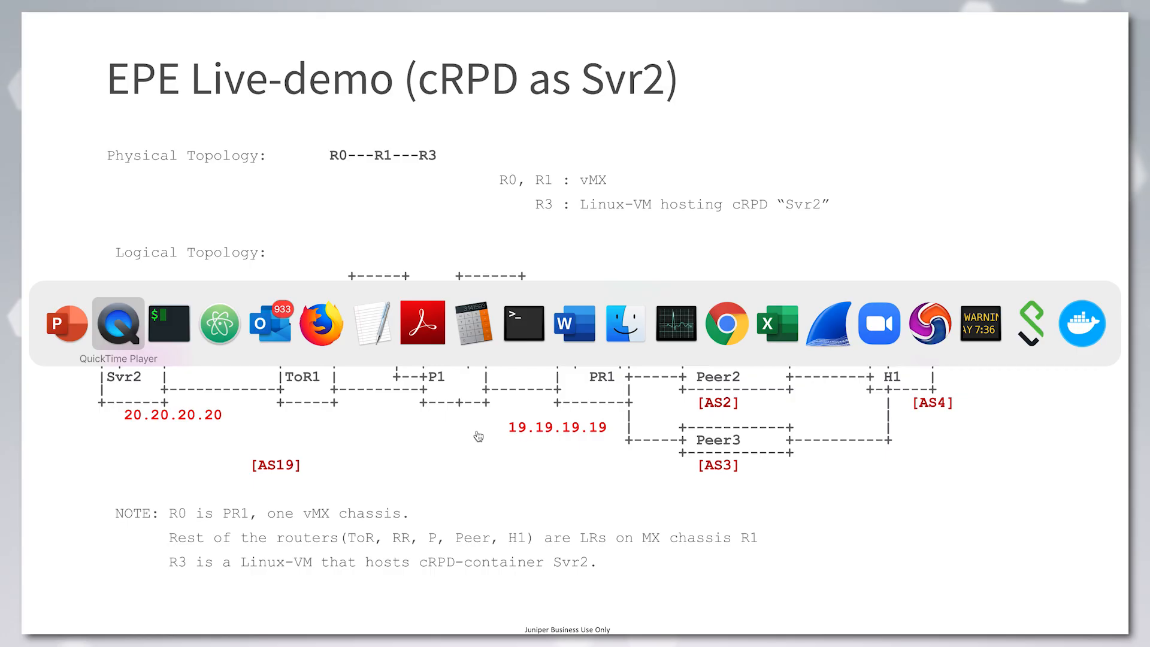
Step: Switch from the PowerPoint EPE demo topology slide to the iTerm2 terminal via the Dock
click(118, 323)
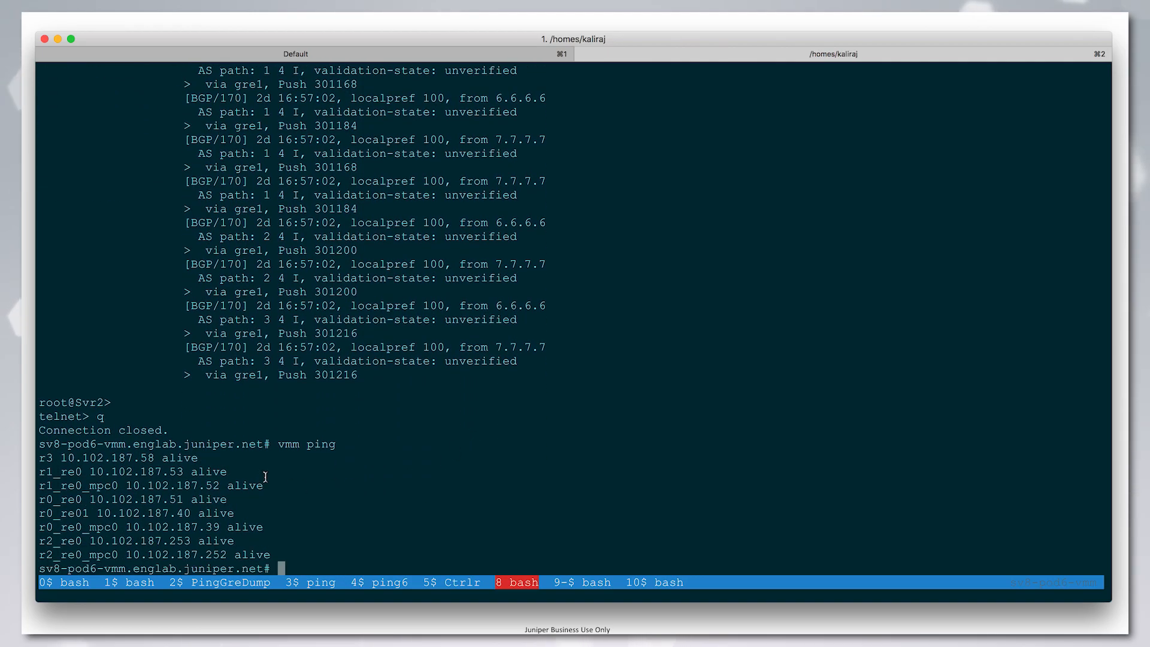
Step: Telnet to r3 at 10.102.187.58, list containers with docker ps, and enter the Svr2 shell
text(teln)
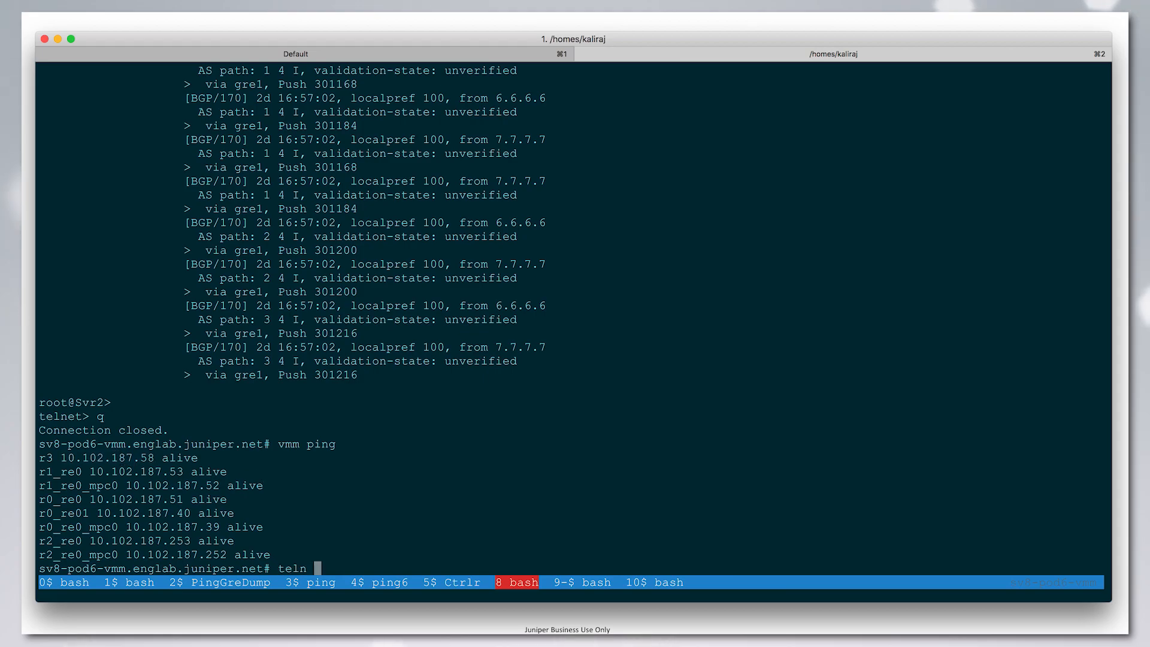
text(10.102.187.58)
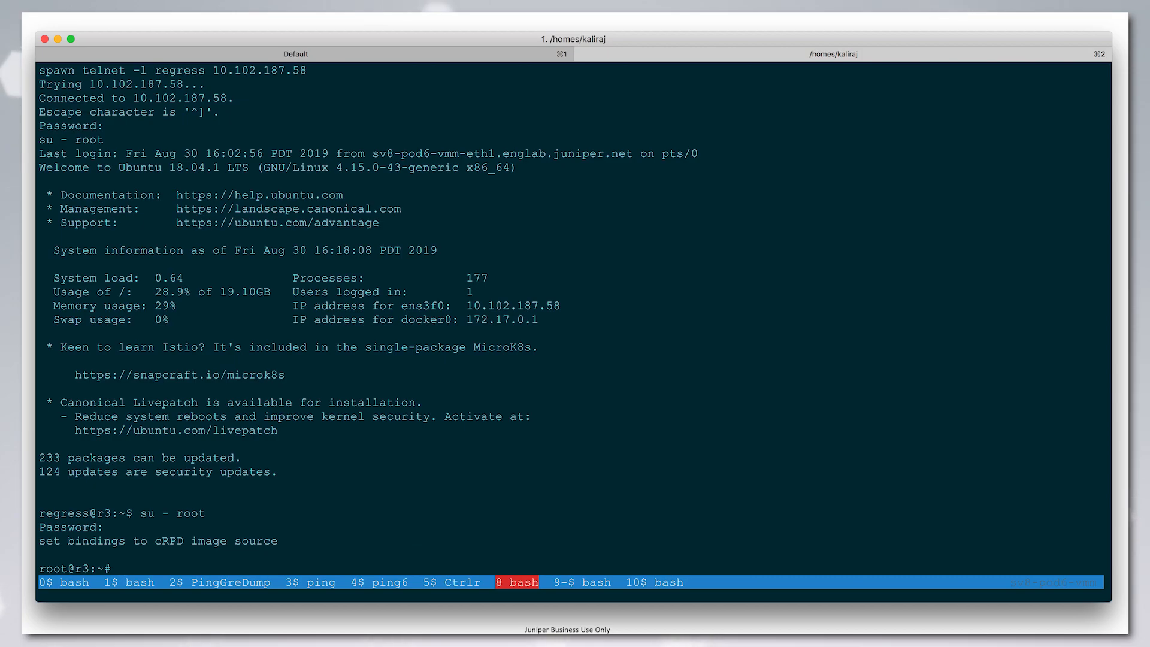
text(docker ps)
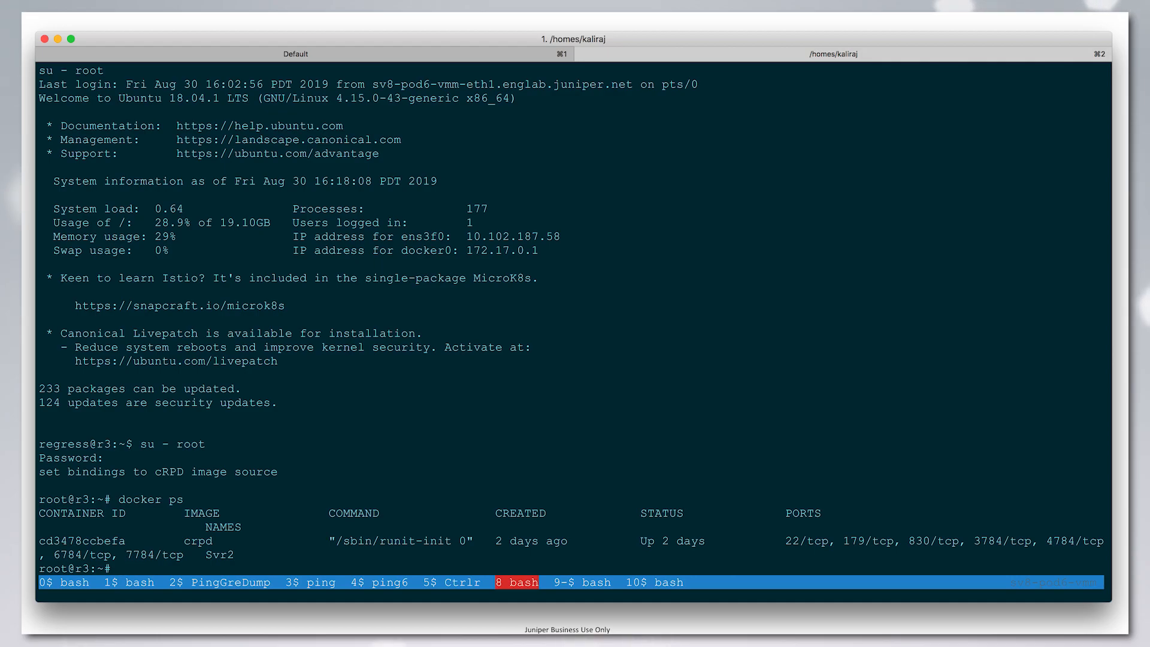
text(dk Svr2)
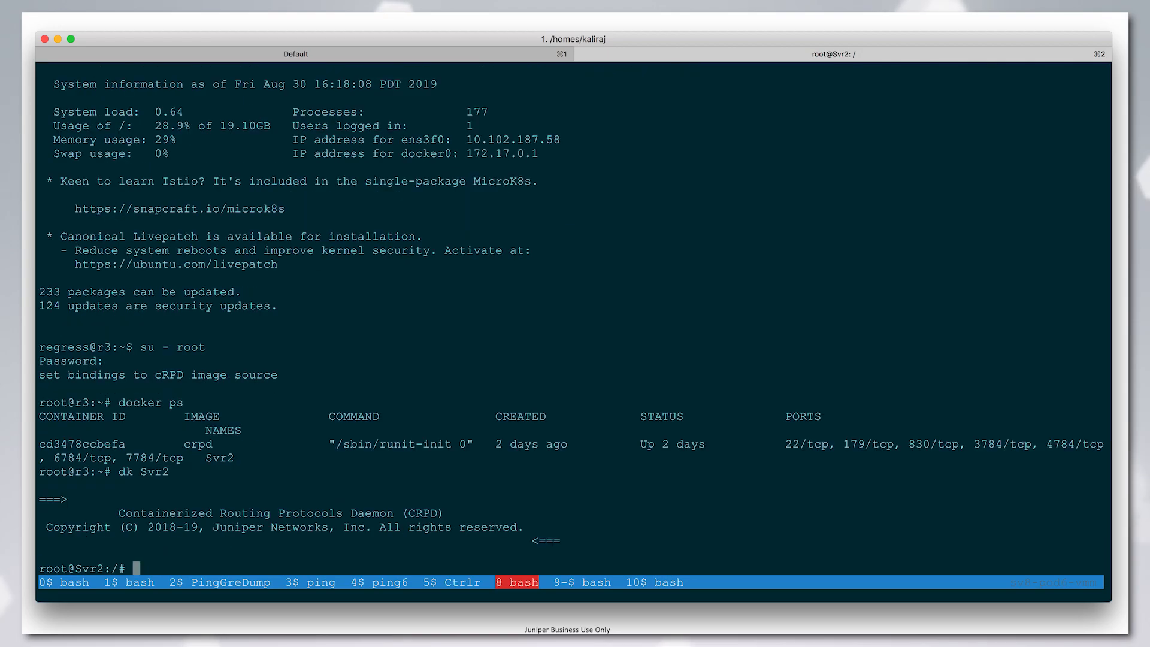
Step: List Svr2's links, gre1 tunnel details, and IPv4/IPv6 routes with MPLS labels via gre1
text(ip link)
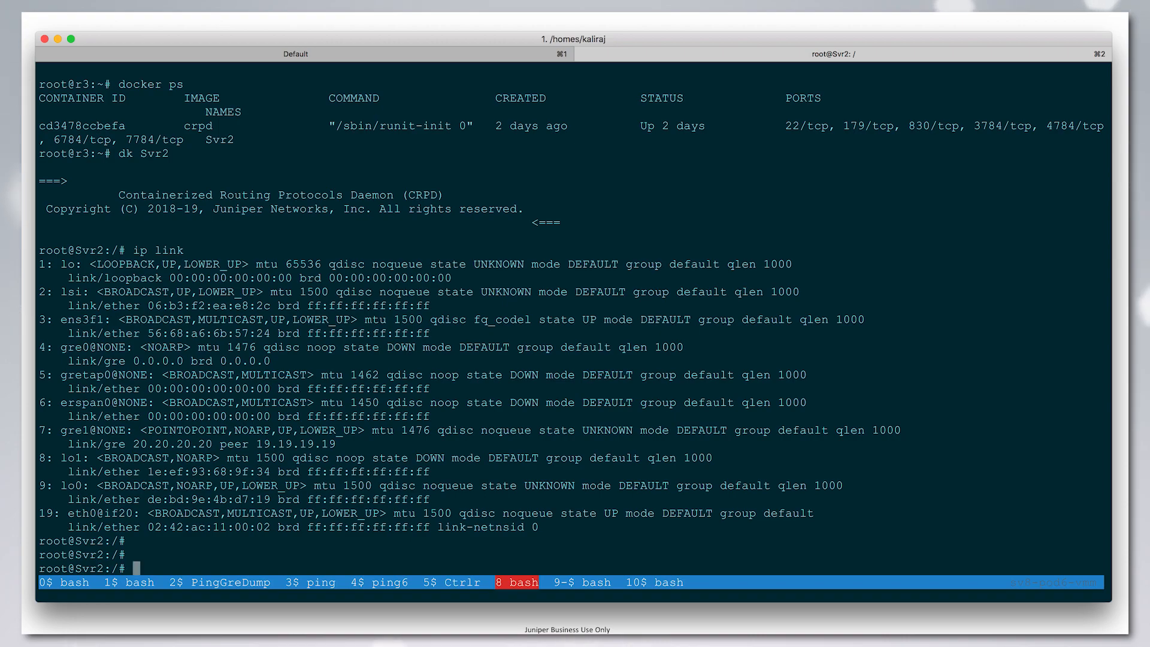
text(ip)
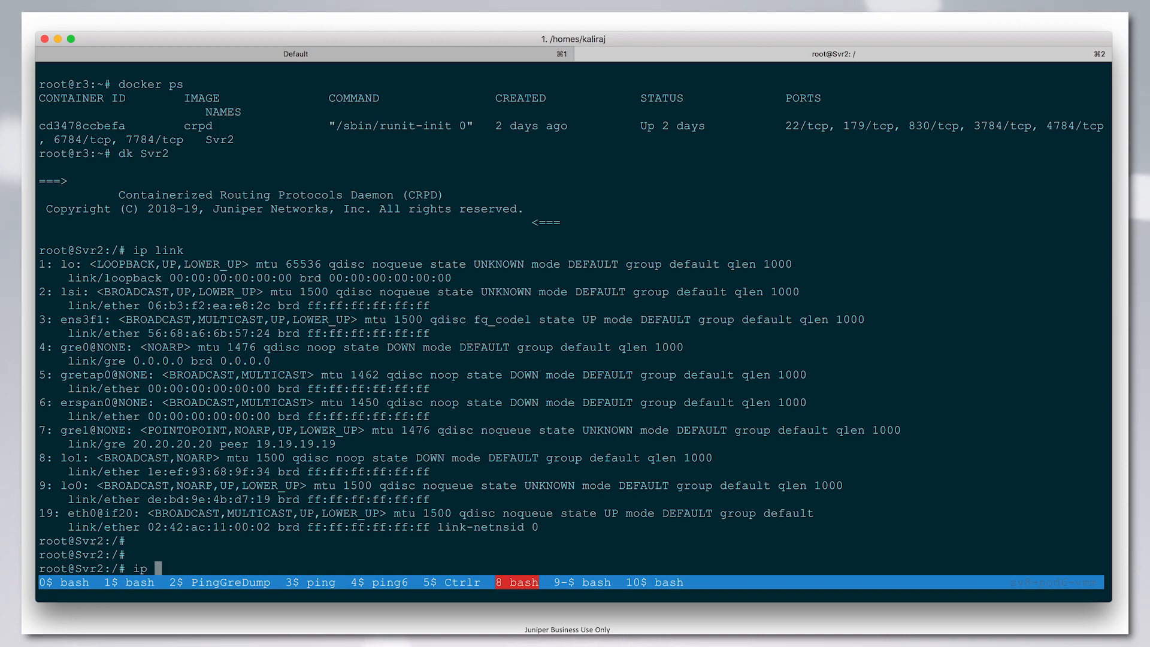
text(fconfig gre1)
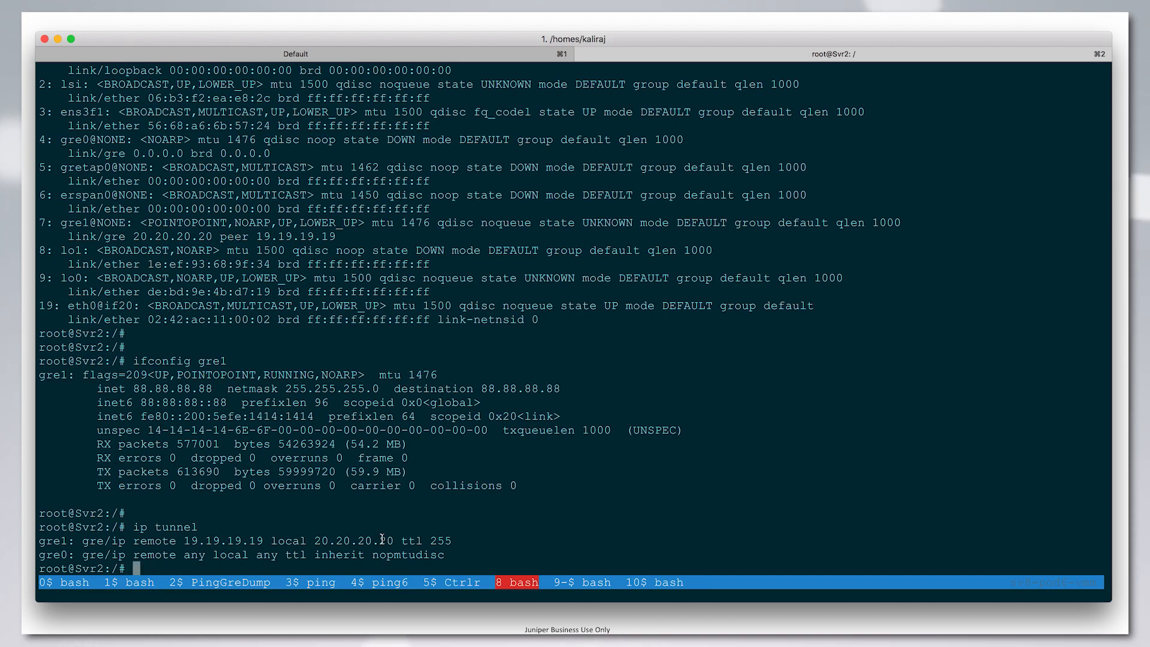
text(ip route)
text(ip -6 route)
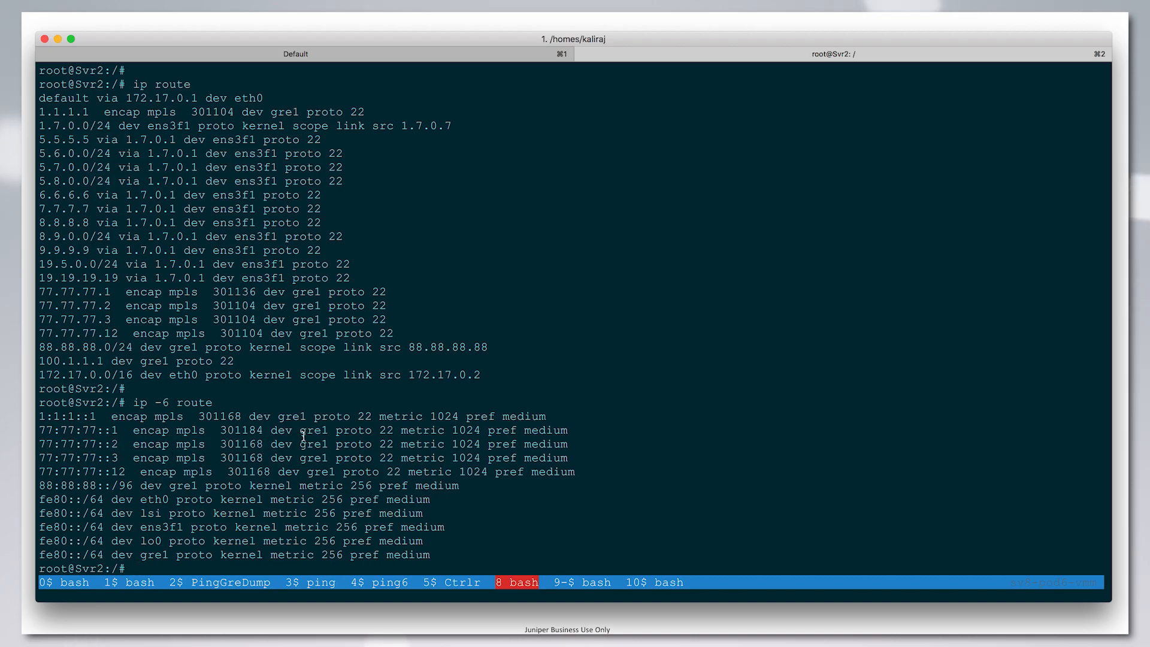
Step: Enter the cRPD CLI and show routing interfaces plus gre1 detail with address 88.88.88.88
text(cli)
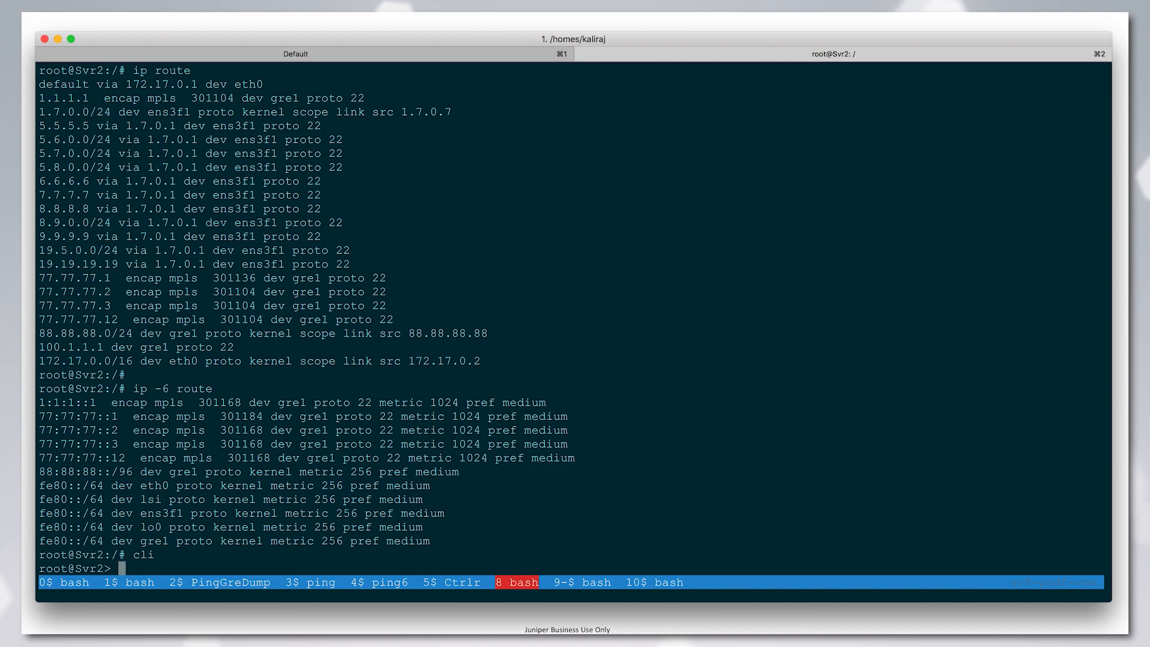
text(show interfaces routing)
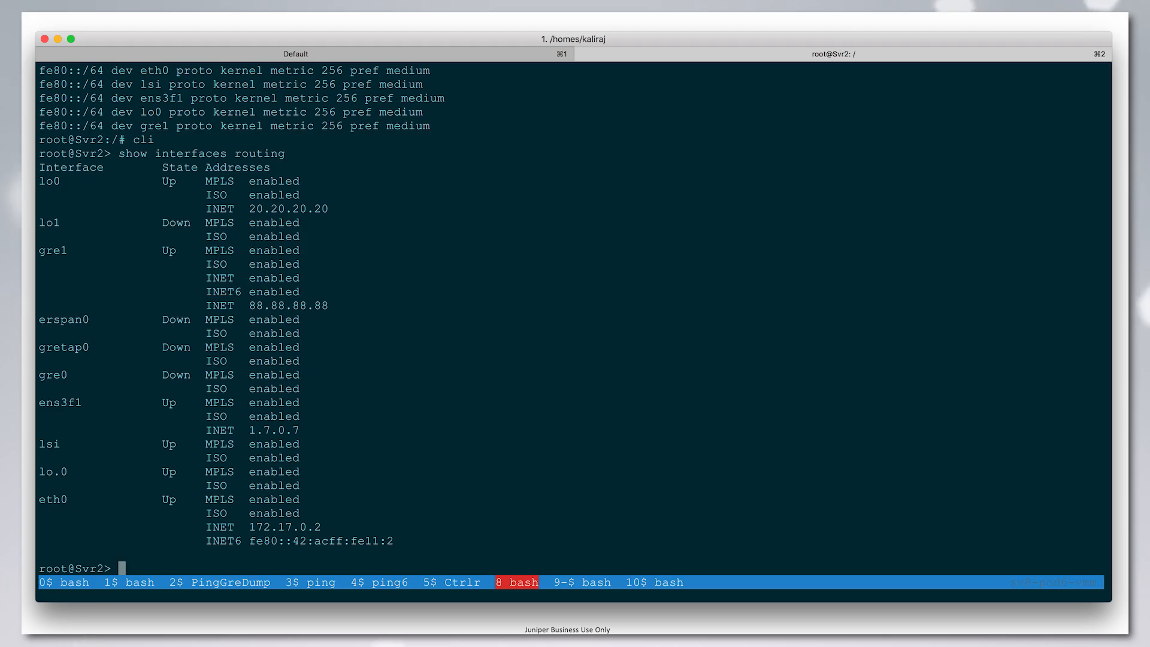
text(sho)
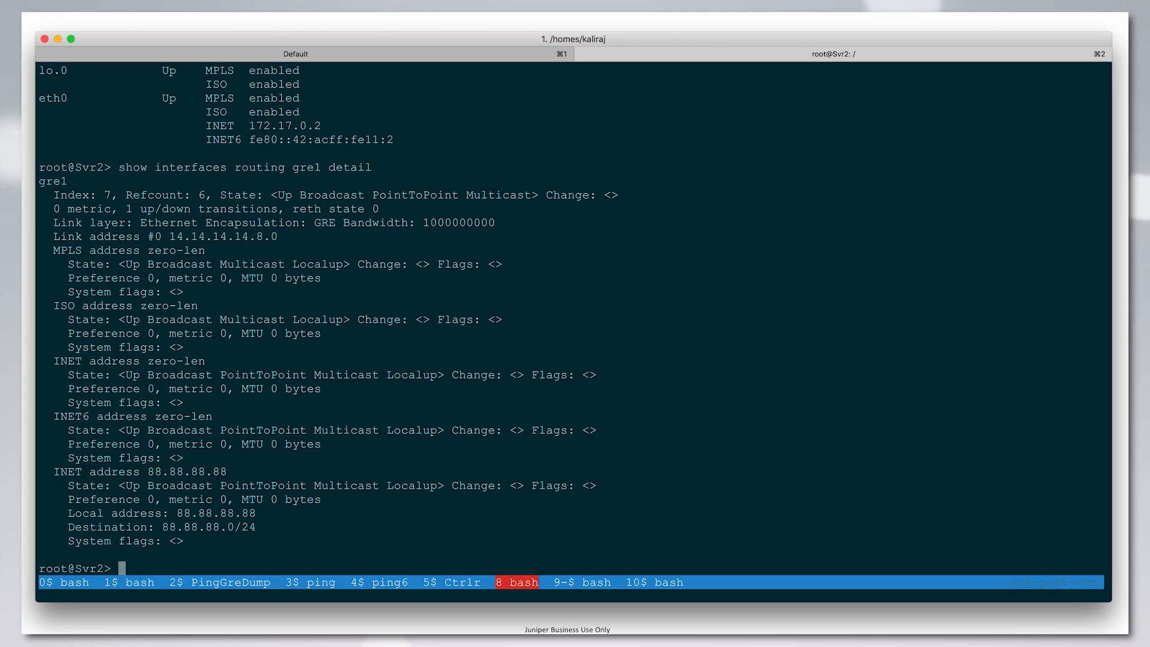
text(sh)
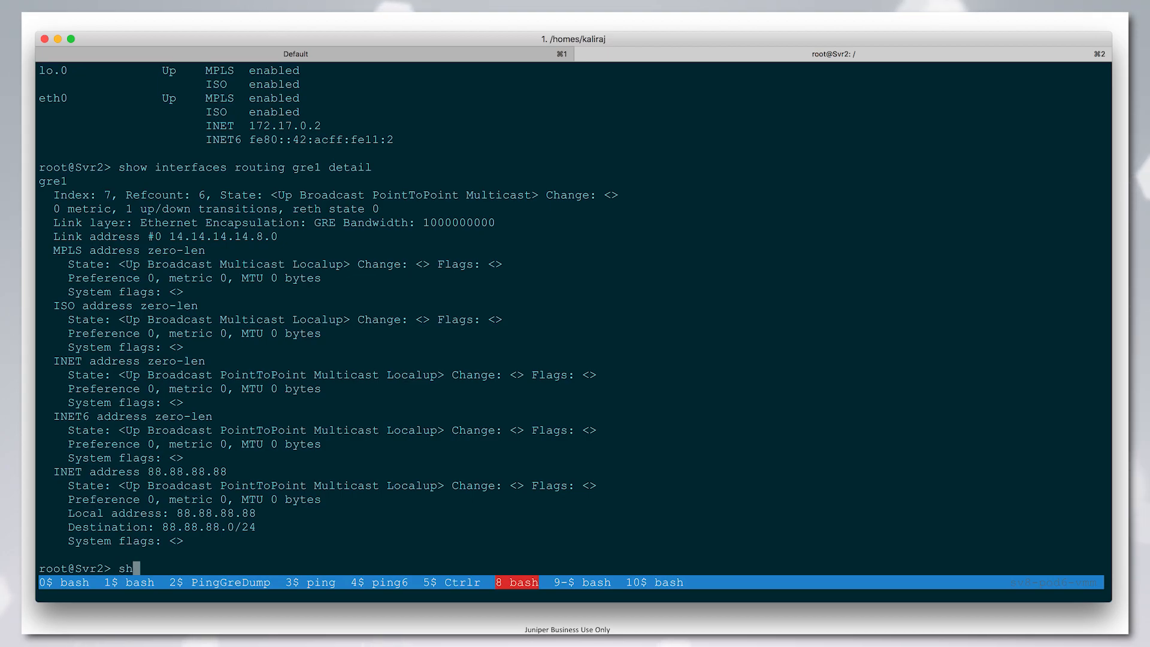
Step: Run show bgp summary, confirming peers 6.6.6.6 and 7.7.7.7 established in AS 19
text(show bgp summary)
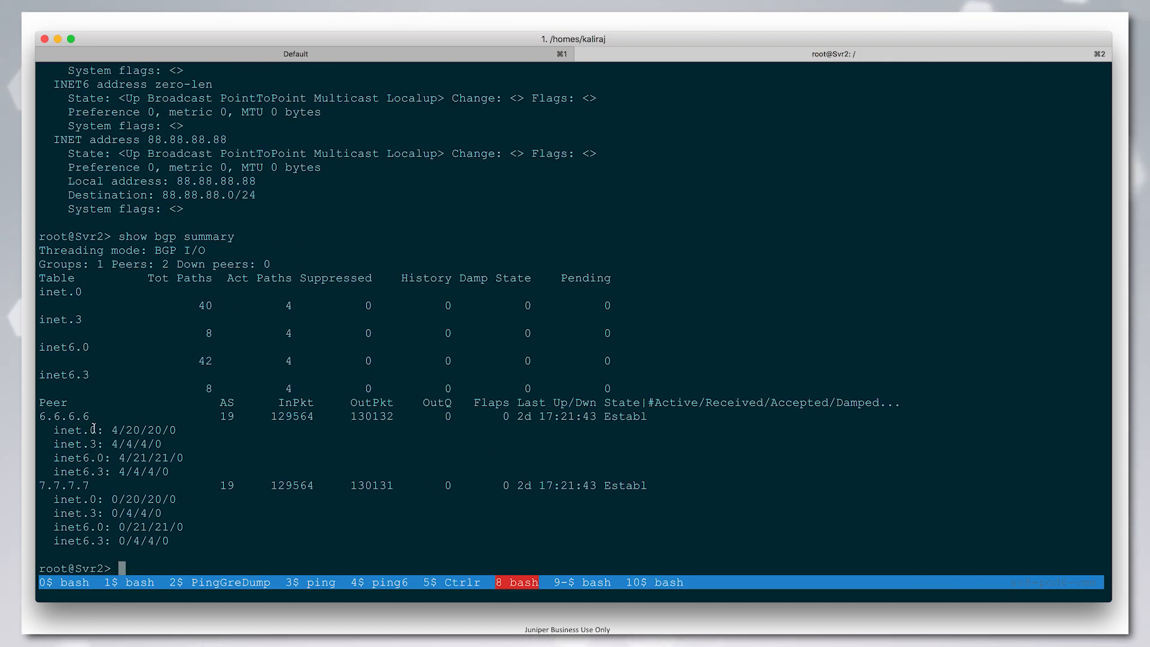
mouse_move(118, 456)
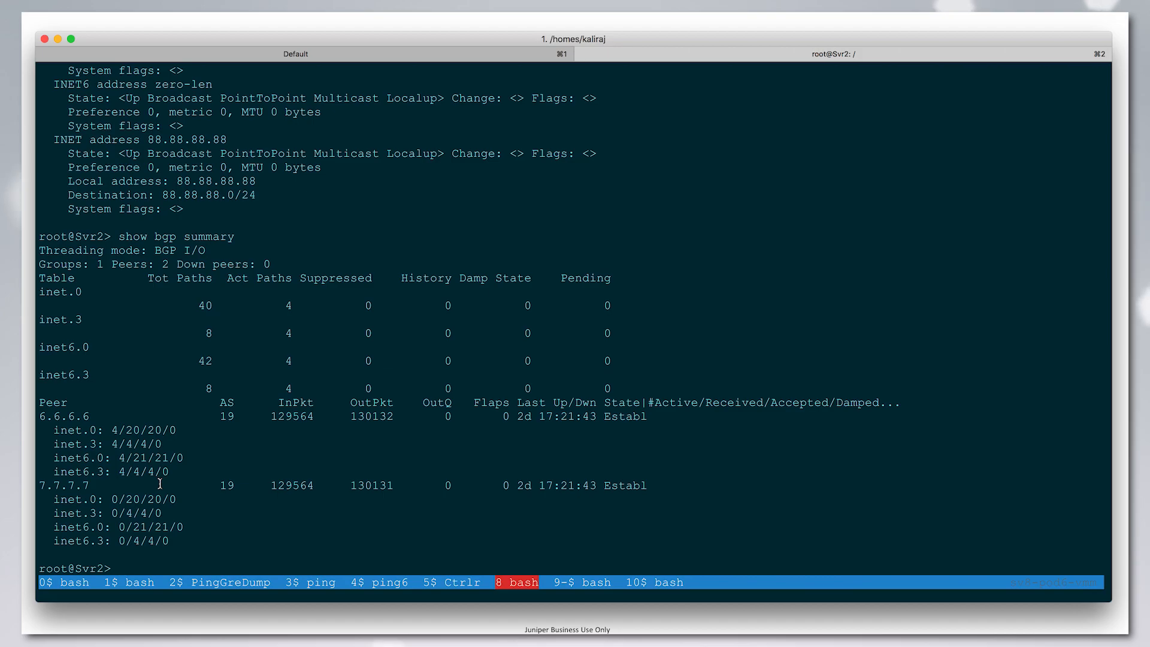
Step: Show the extensive BGP route for 77:77:77::1
text(show route 77)
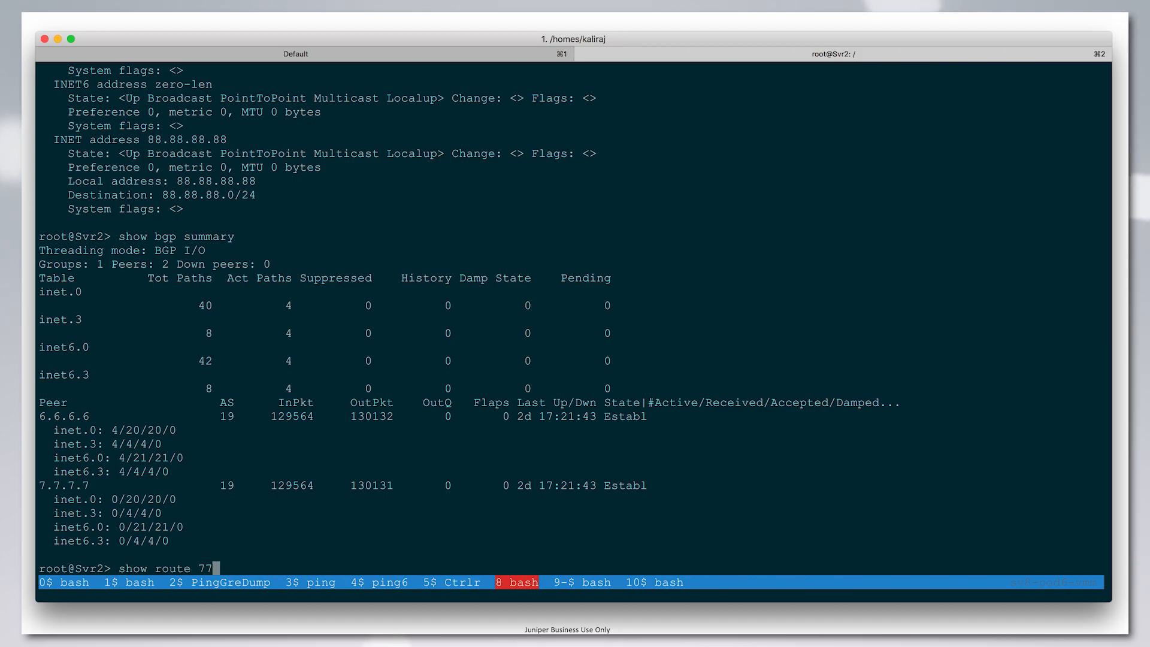
text(:77:77:1)
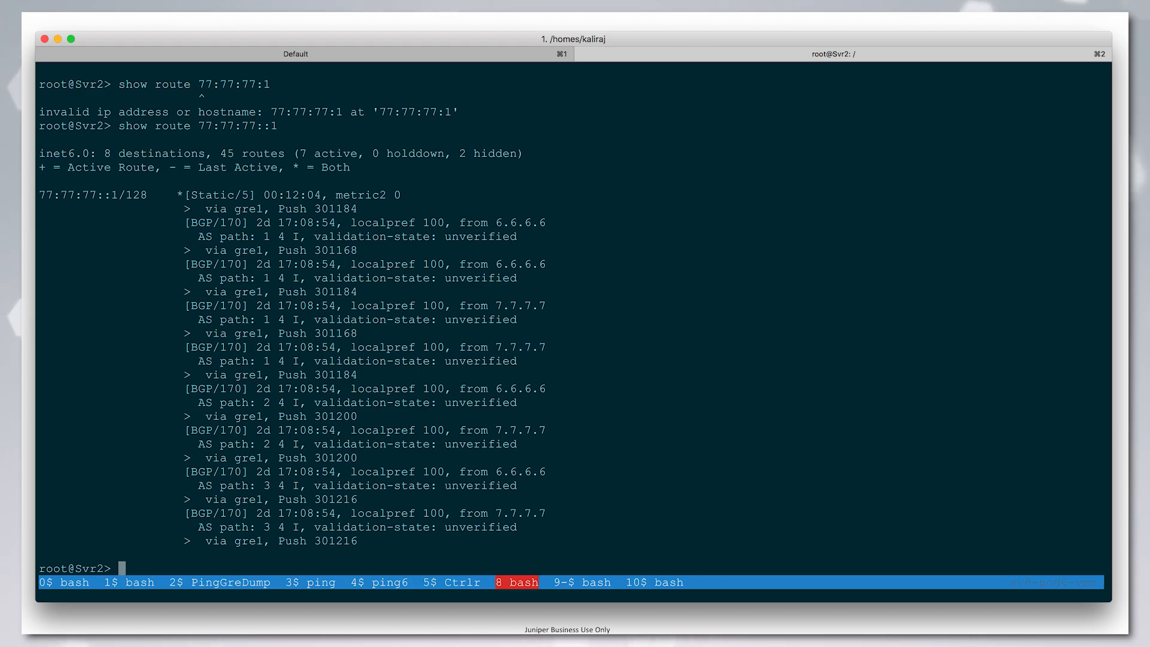
mouse_move(330, 258)
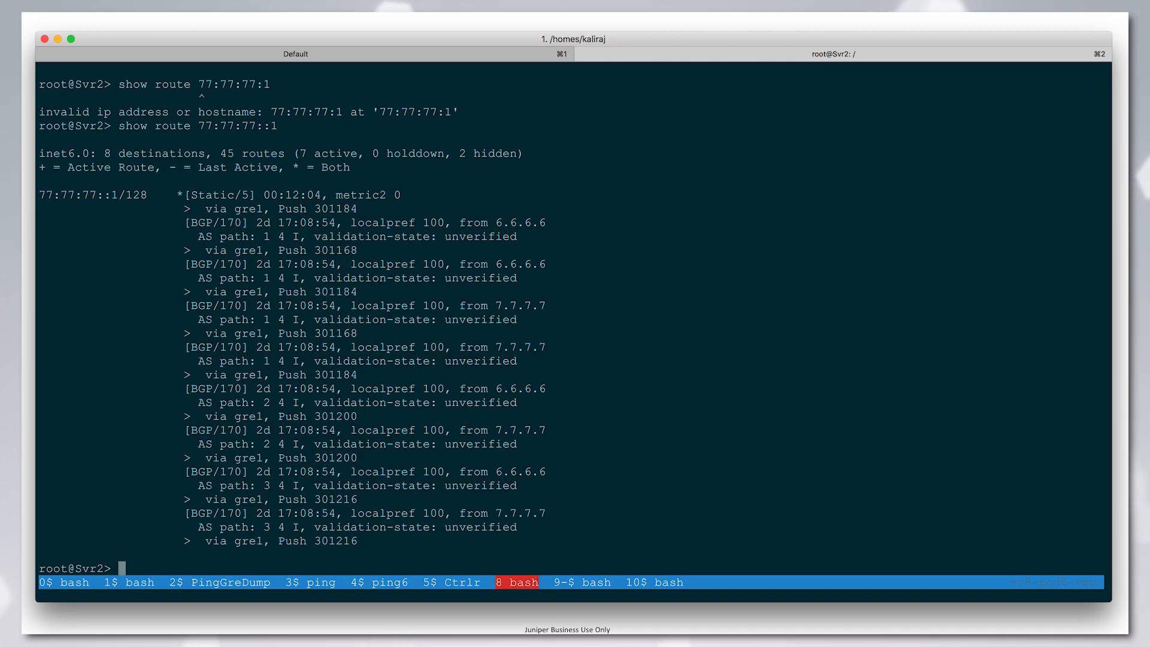
text(show route 77:77:77::1 protocol b)
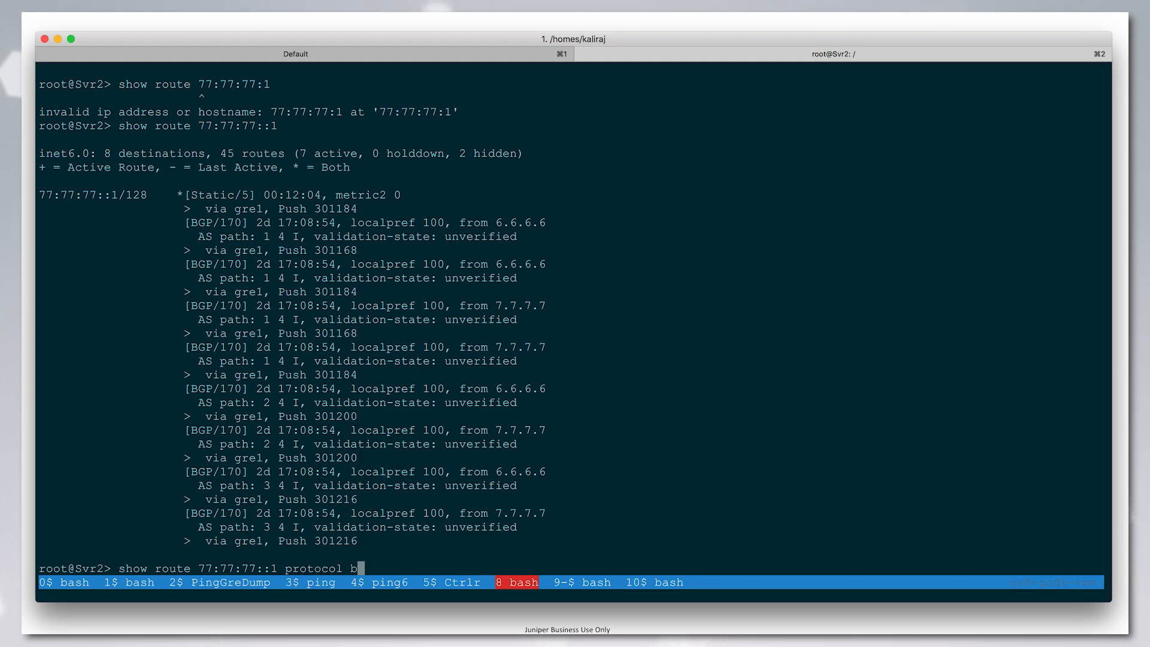
text(gp extensive)
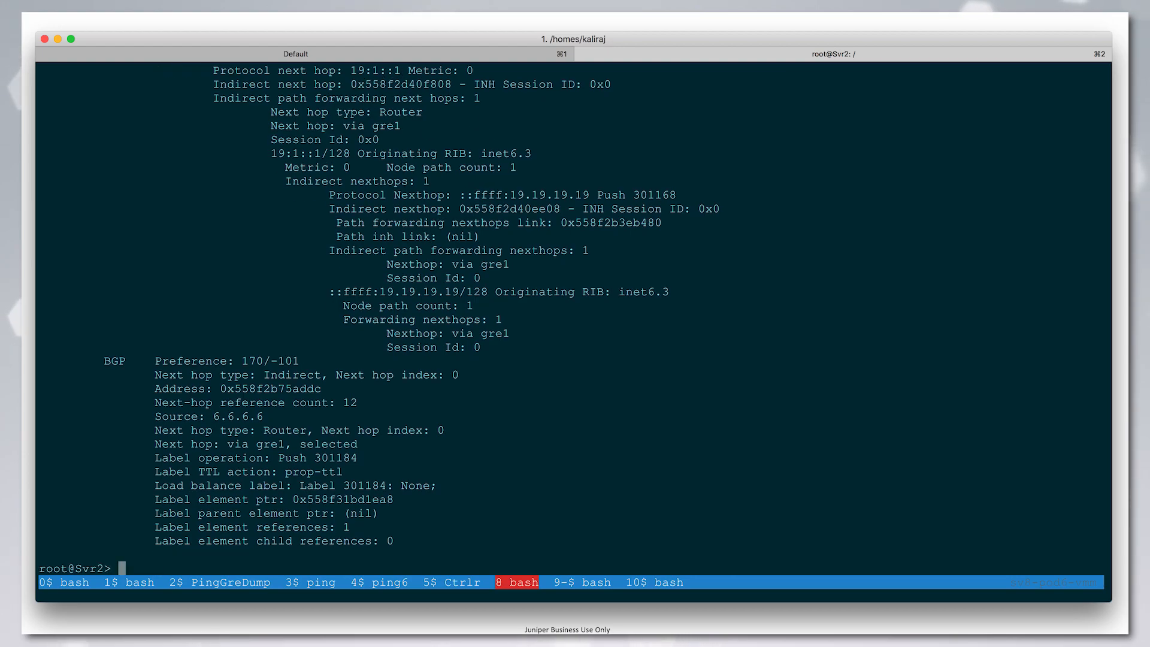
Step: Show the extensive route for 19:1::1 and begin looking up its next hop ::ffff:19.19.19.19
text(show route 19:1::1)
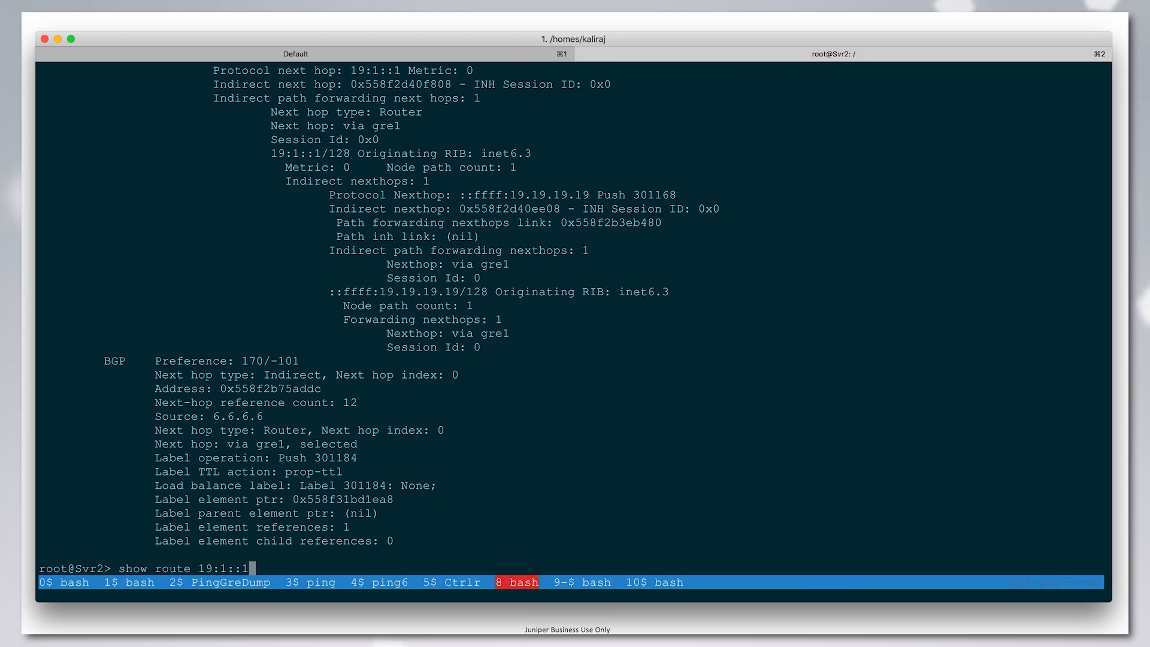
text(e)
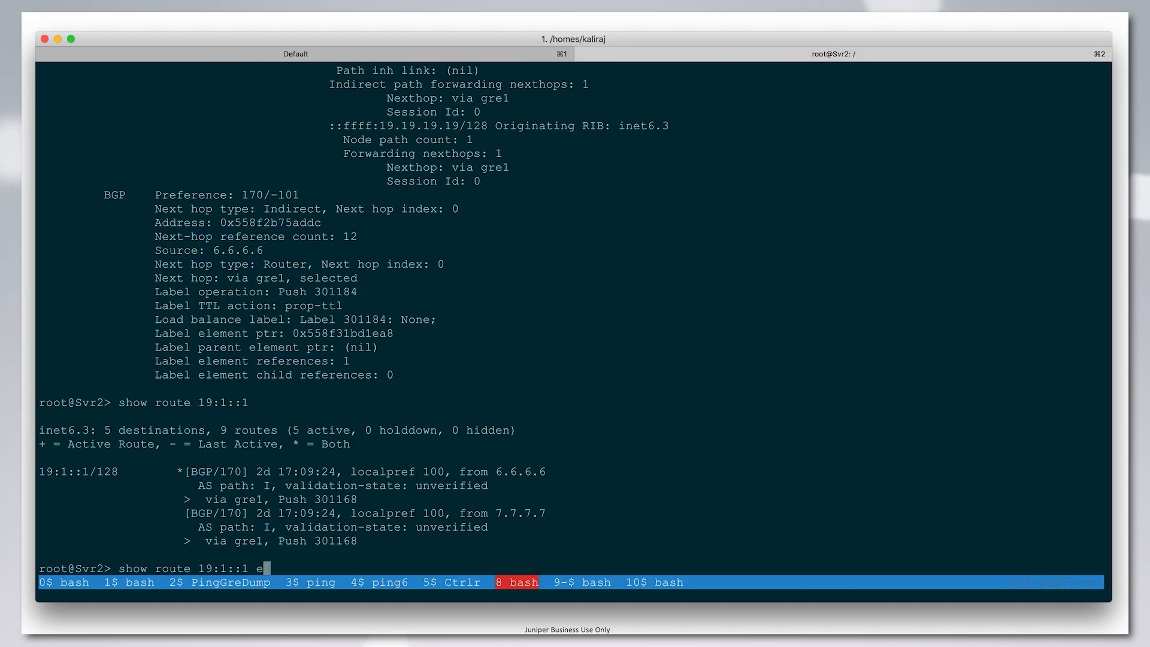
text(xtensive)
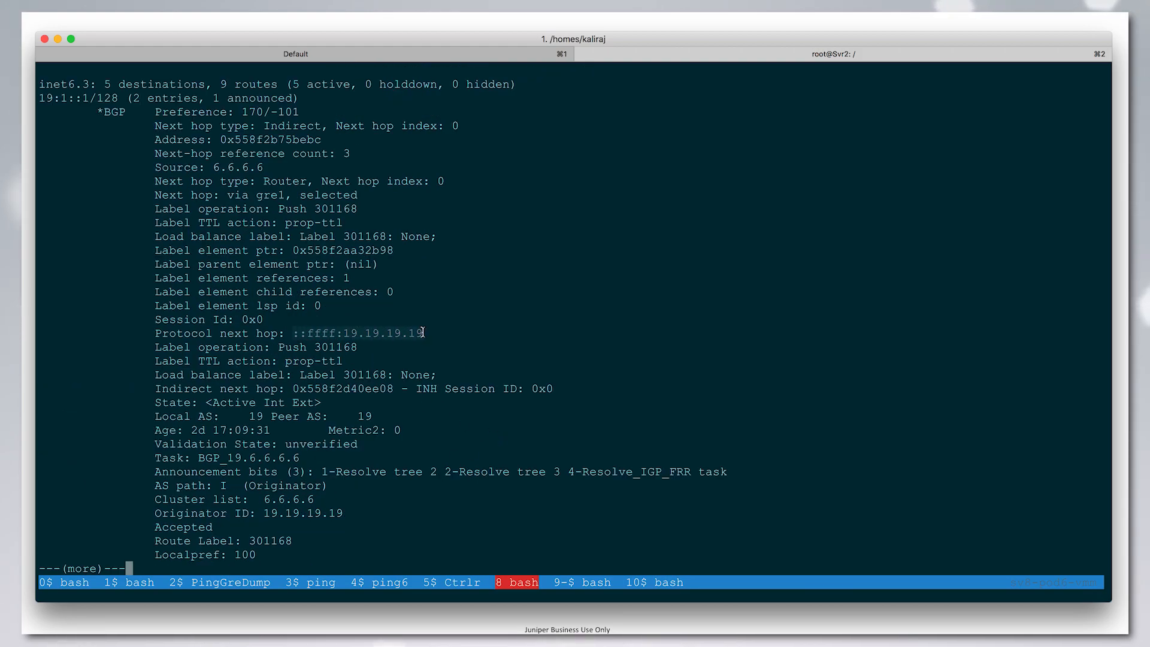
key(space)
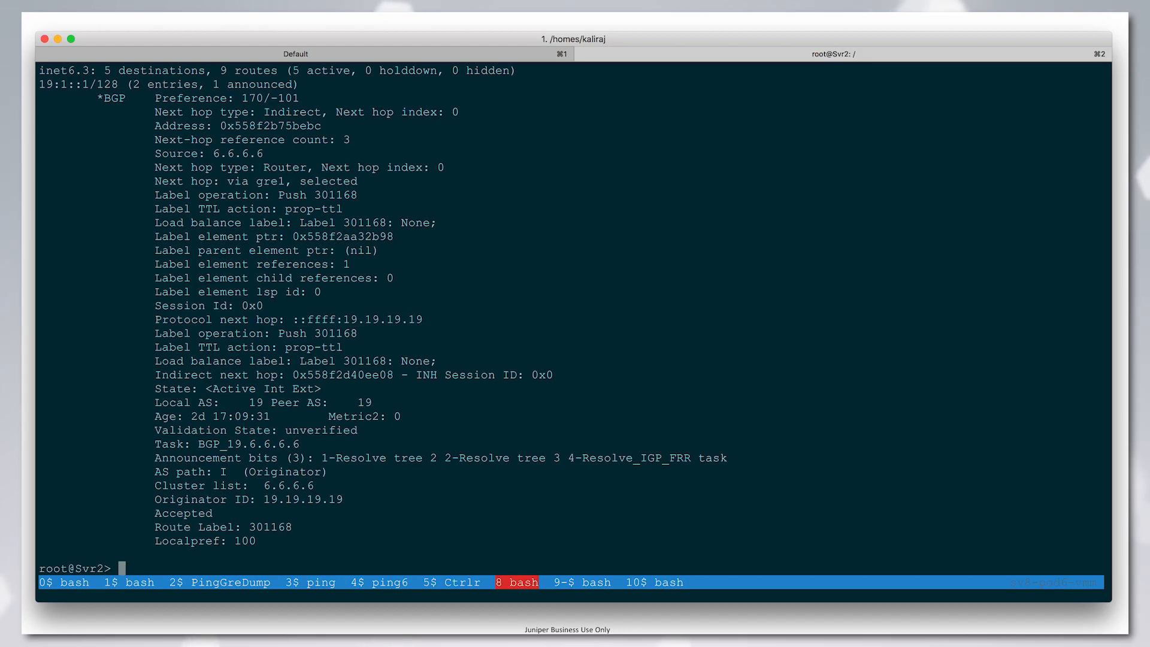
text(show route ::ffff:19.19.19.19)
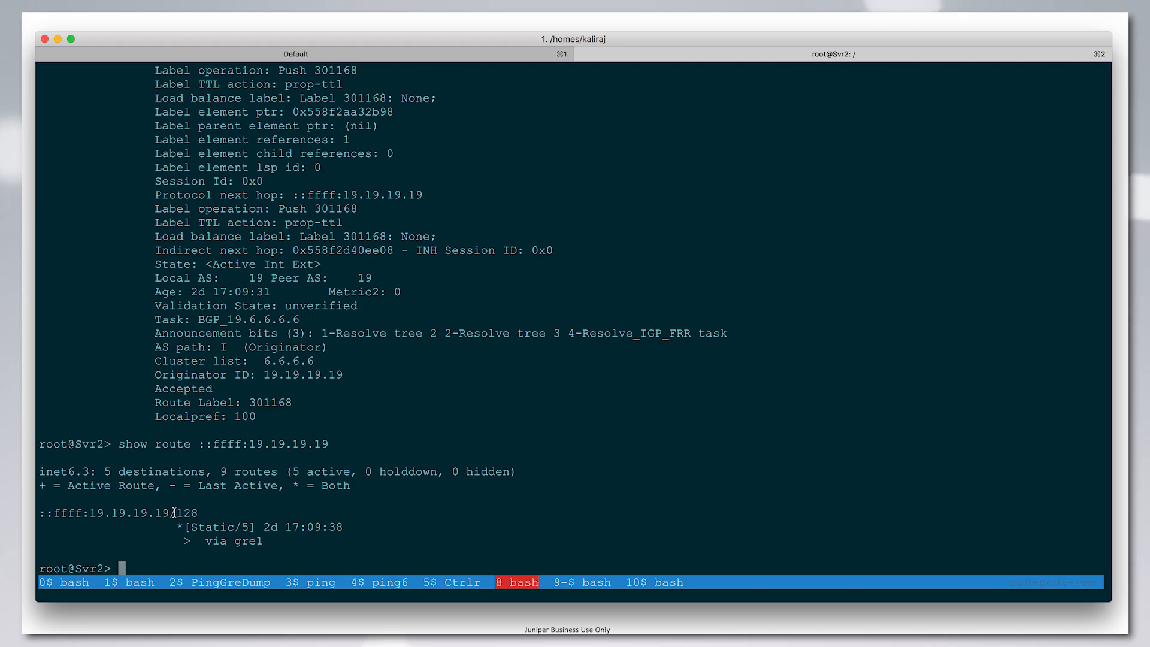
Step: Look up the route to ::ffff:19.19.19.19, then start a 500000-packet flood ping to 77.77.77.1
text(show route 19)
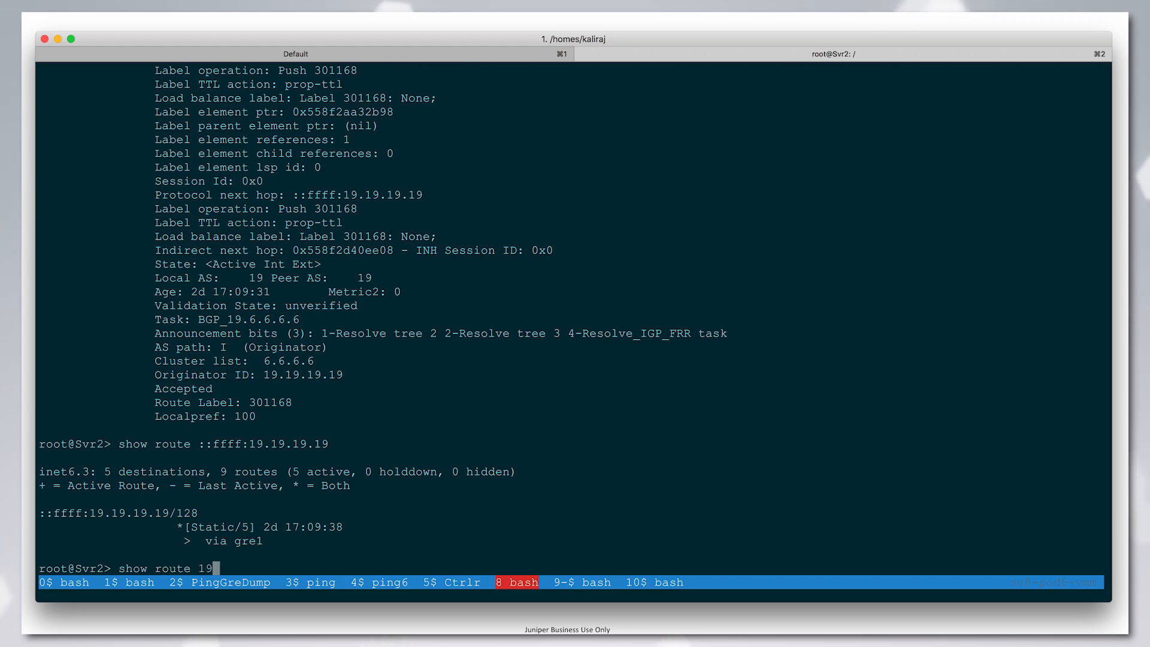
text(.19.19.)
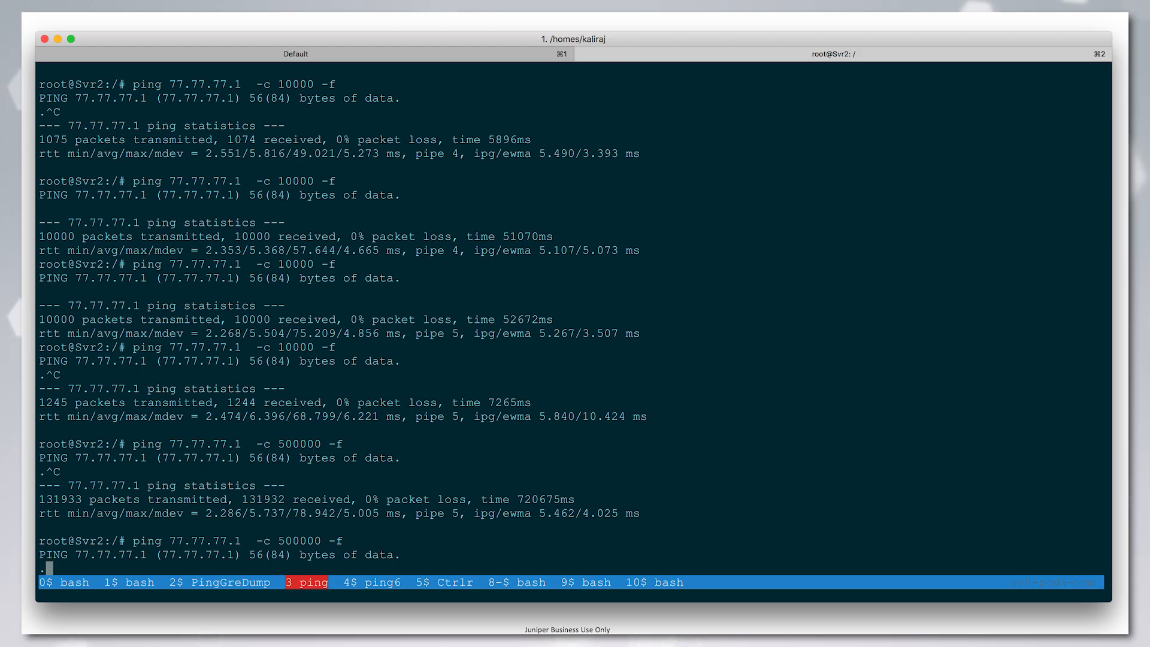
Step: Inspect the PingGreDump capture for GRE traffic with MPLS labels 301184 and 301136
click(378, 581)
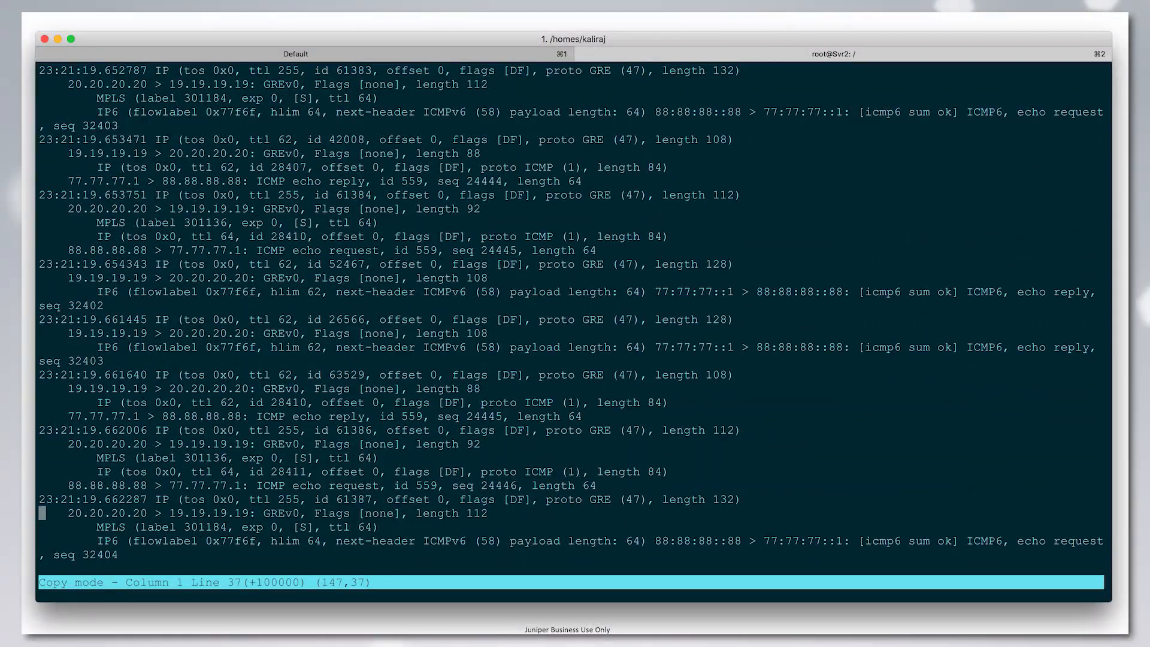
mouse_move(83, 406)
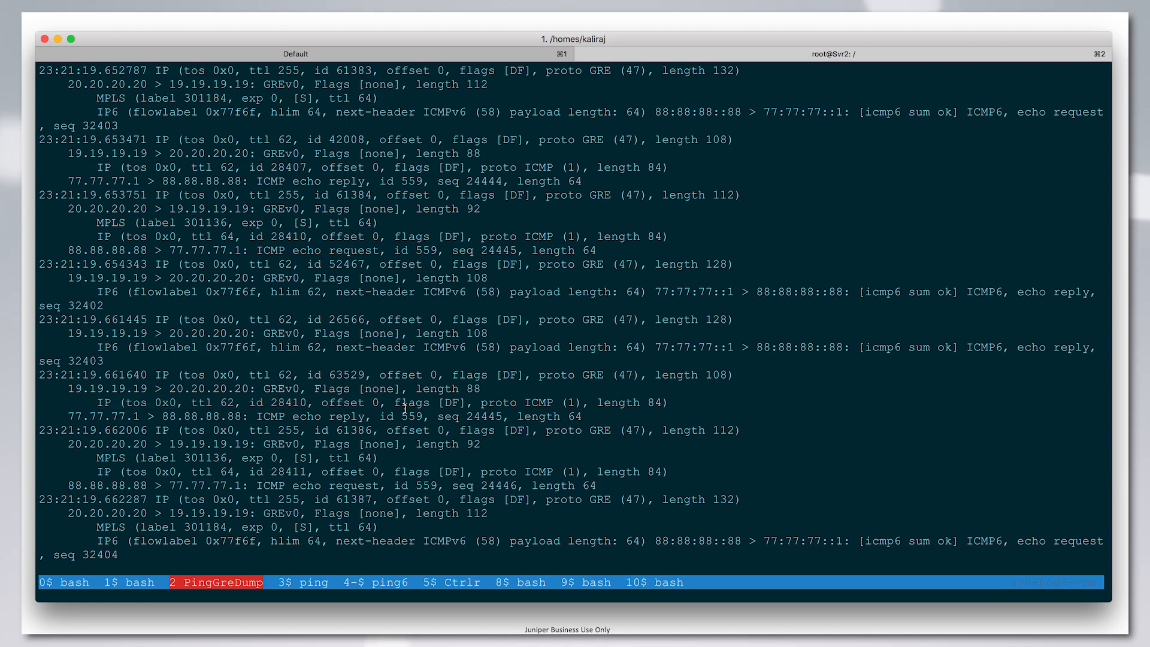
mouse_move(403, 407)
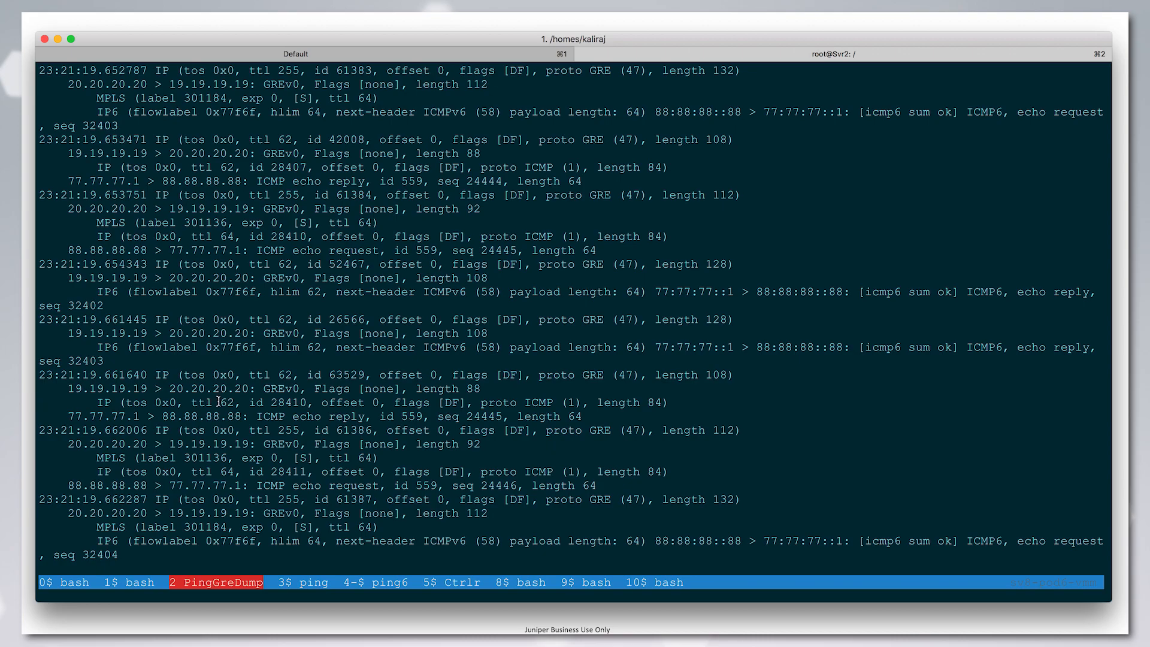
mouse_move(105, 449)
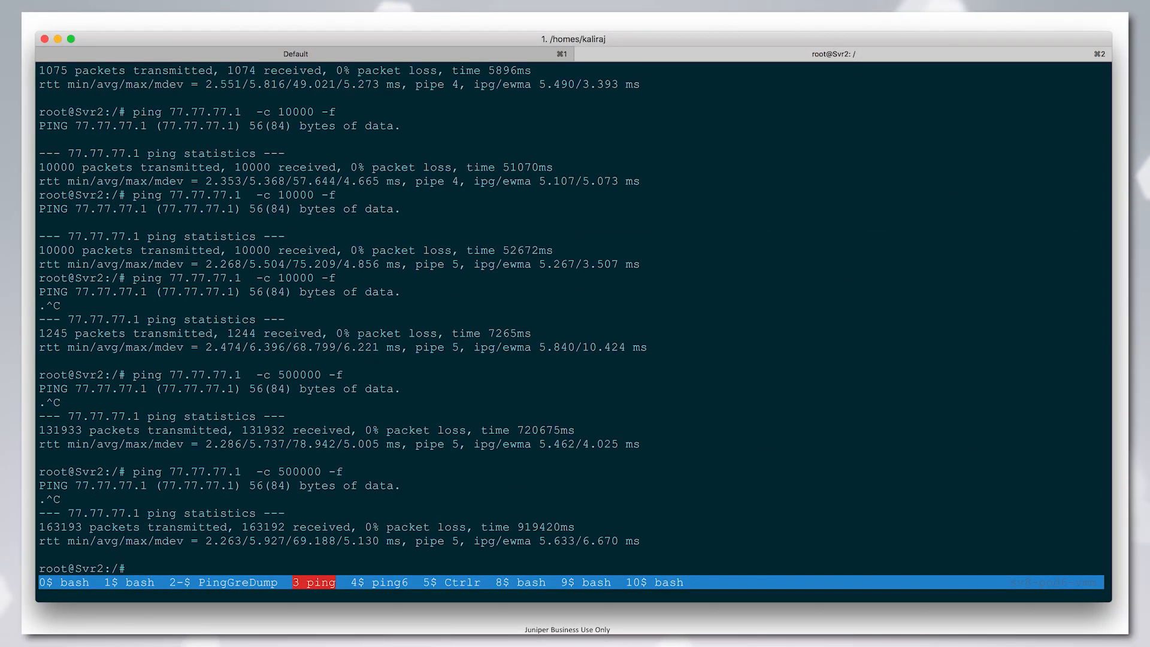
Step: Recheck the GRE capture for only label 301184, then commit the activated static routes on Svr2
click(231, 582)
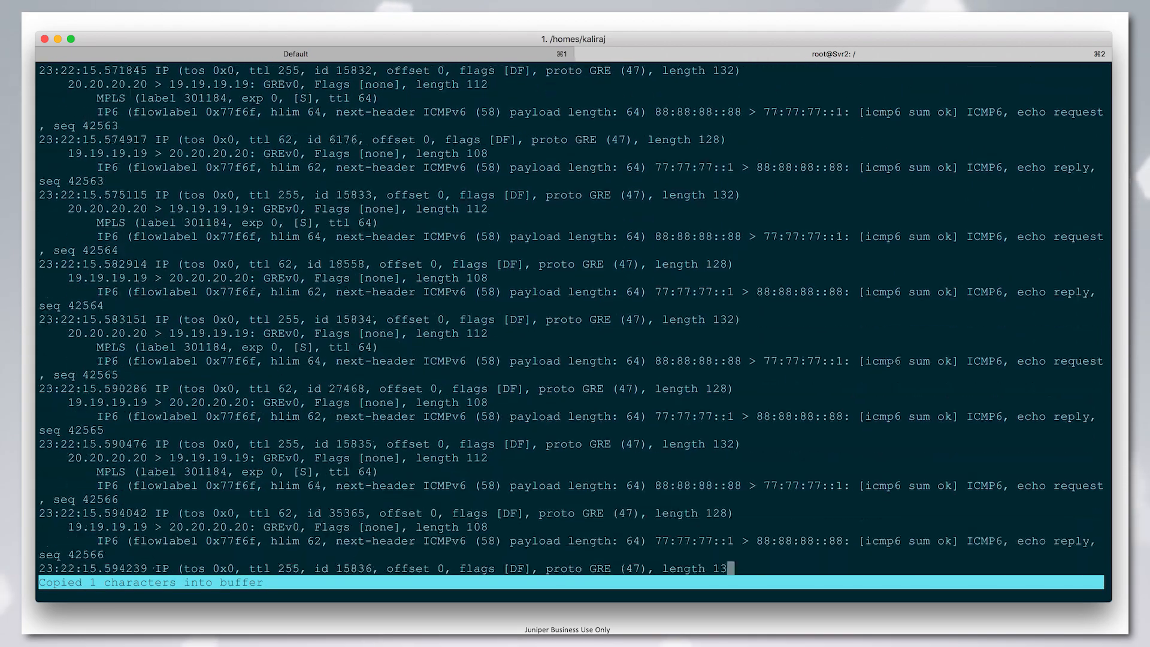
click(312, 582)
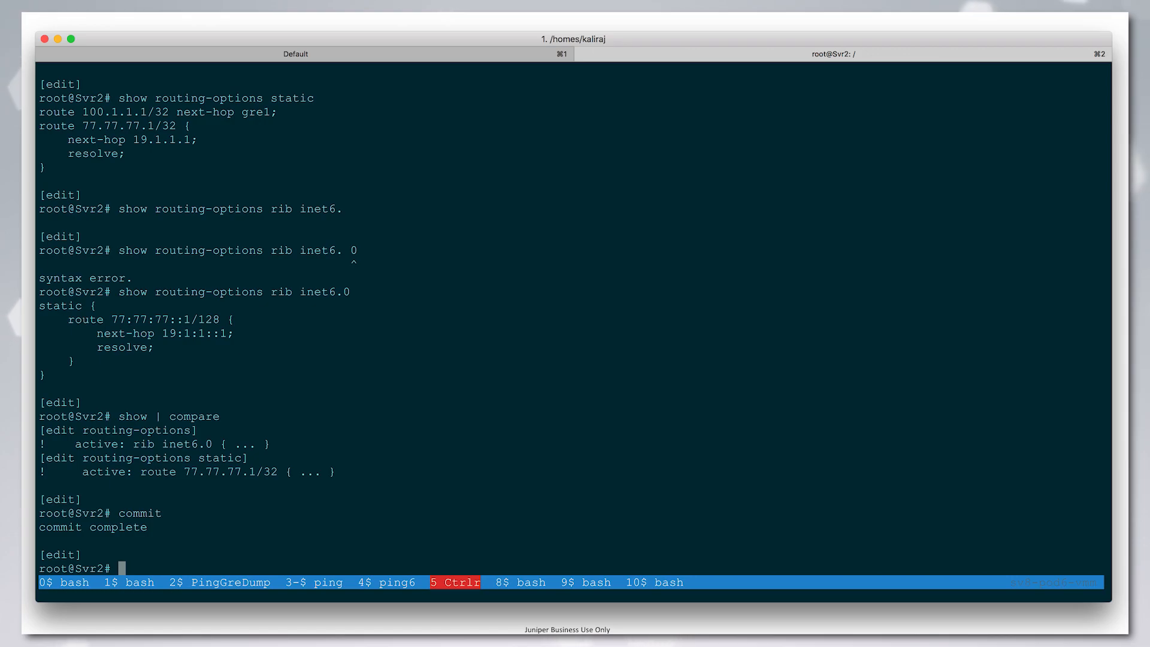
Step: Show static routes 77.77.77.1/32 via 19.1.1.1 and inet6.0 77:77:77::1/128 via 19:1:1::1
text(show routing-options static)
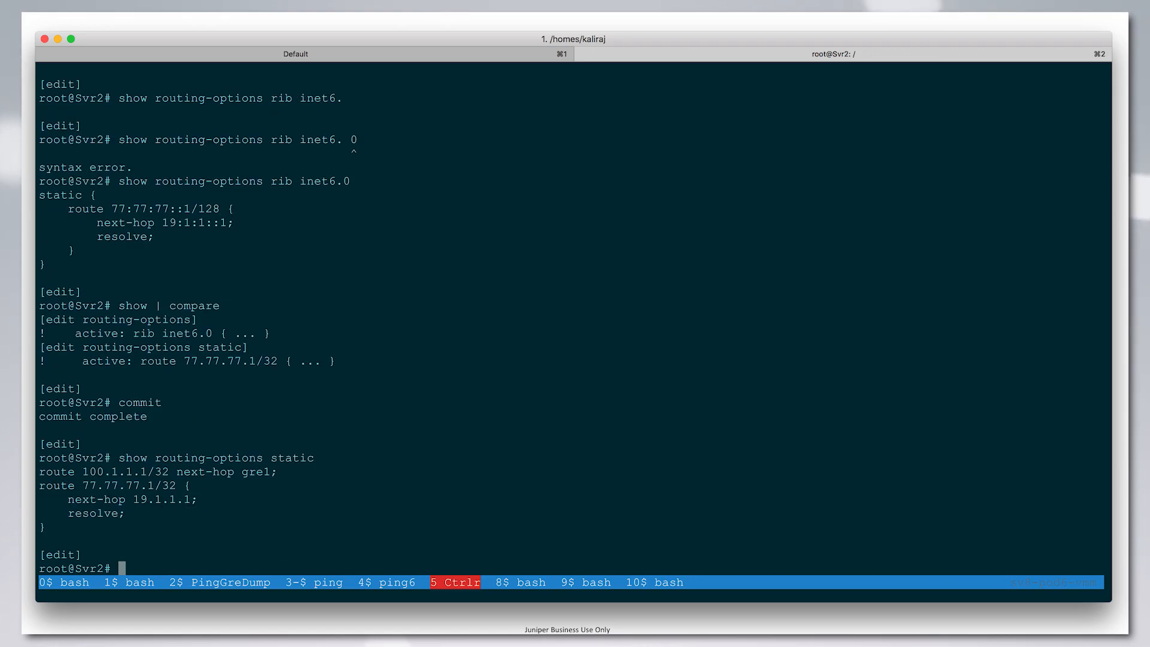
text(show routing-options rib)
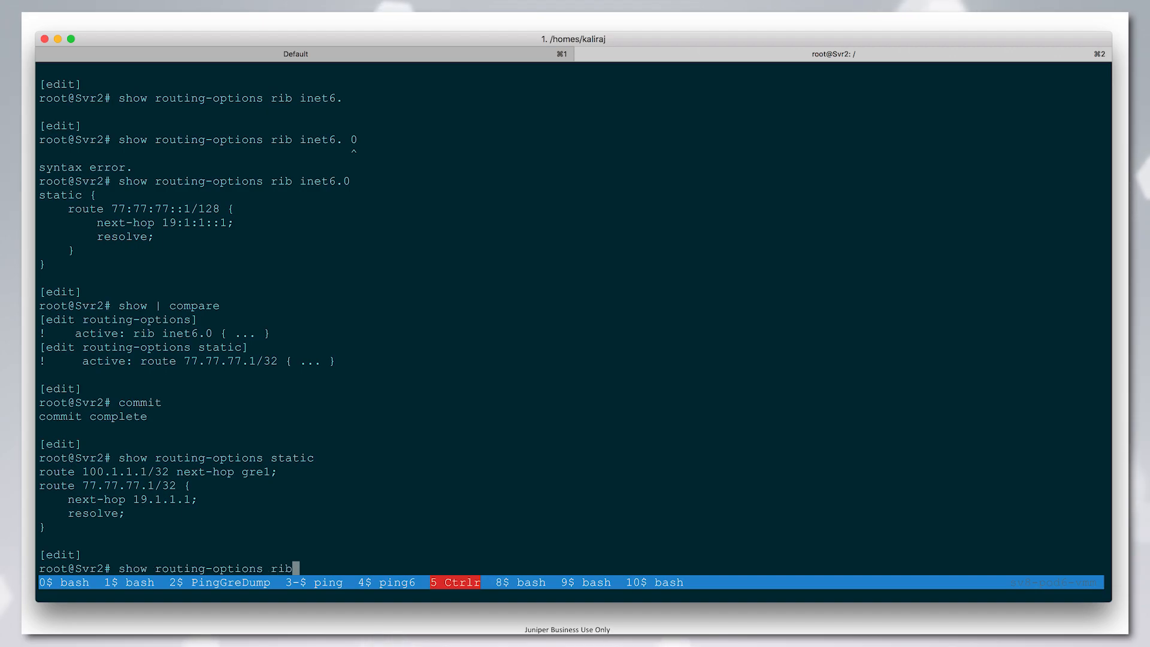
text(inet6.0)
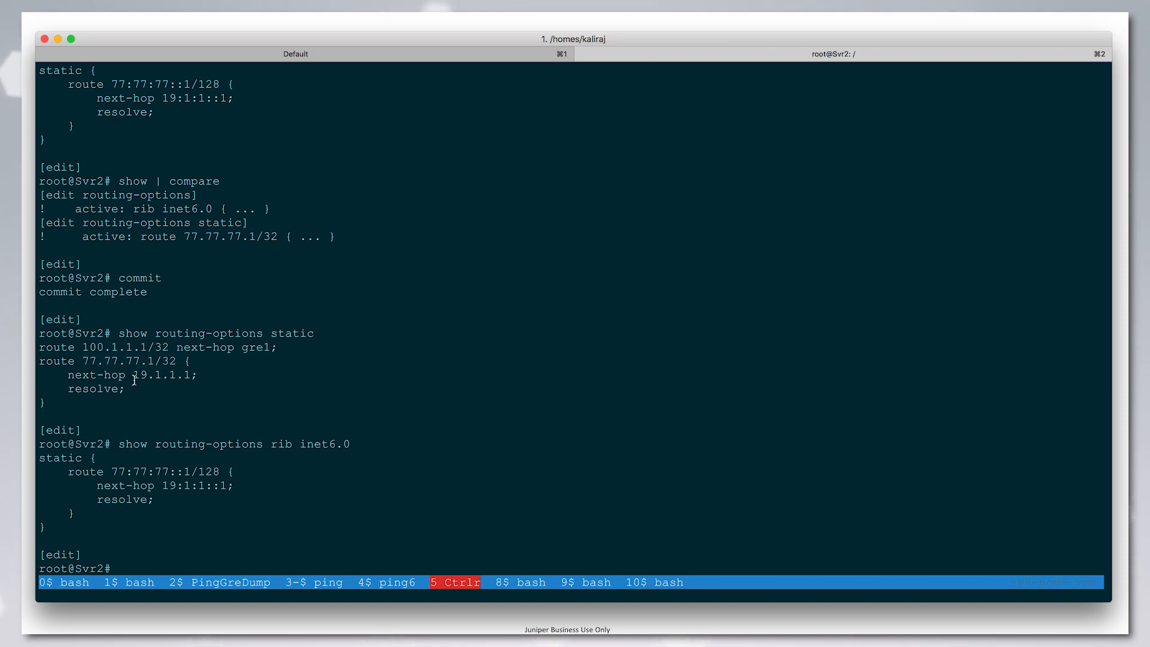
double_click(154, 375)
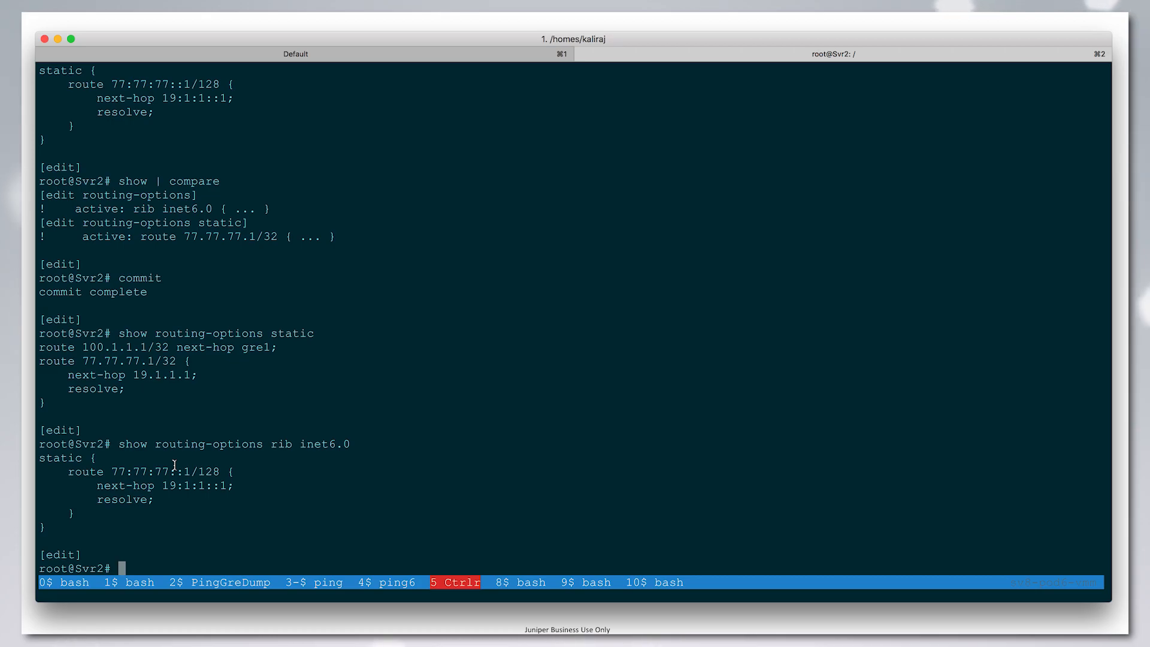
Step: Roll Svr2 back with 'rollback 1', deactivating inet6.0 and the 77.77.77.1/32 static route, and commit
text(rollback 1)
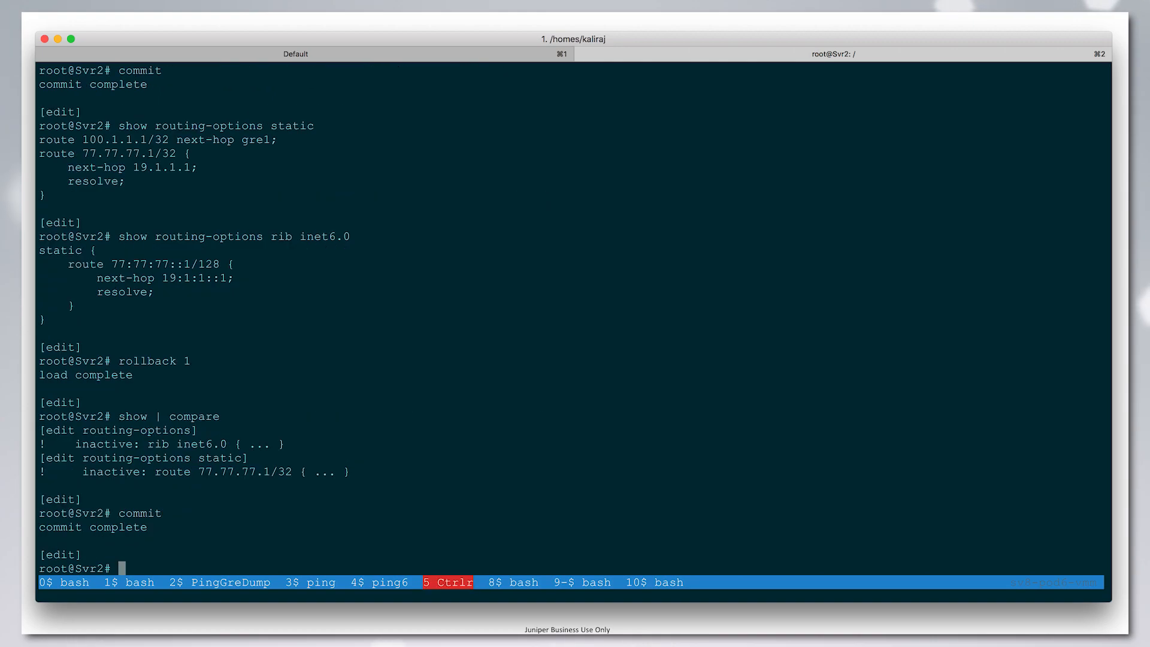
Step: Roll back again to reactivate the static routes, commit, and check IPv6 routes use label 301168
text(s)
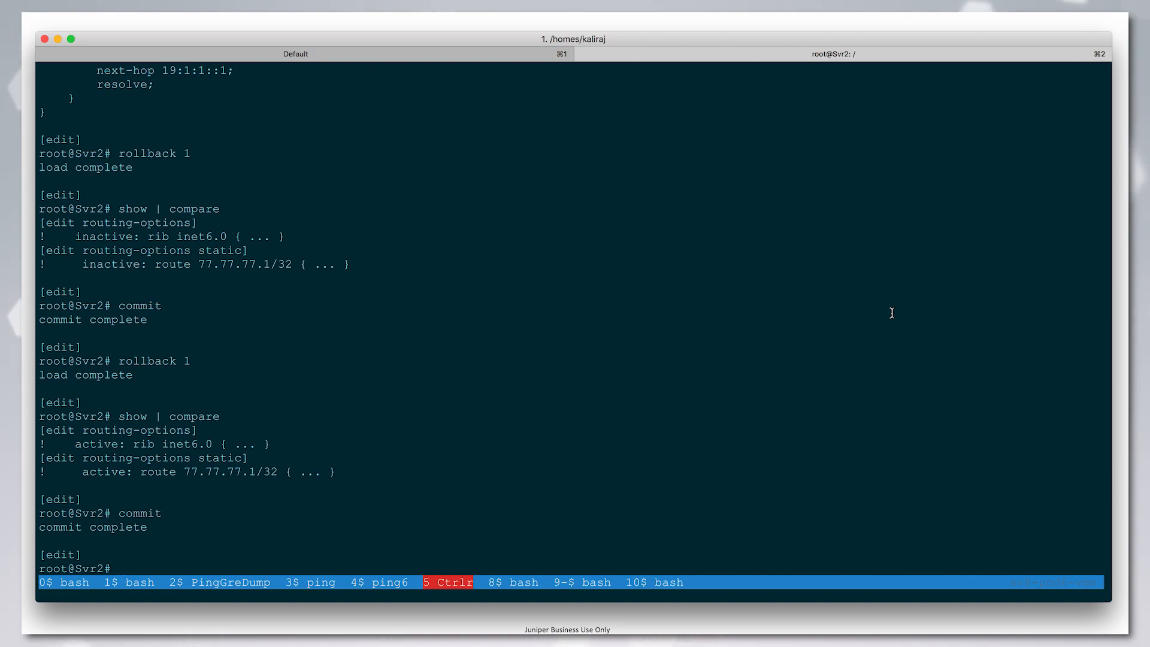
click(588, 582)
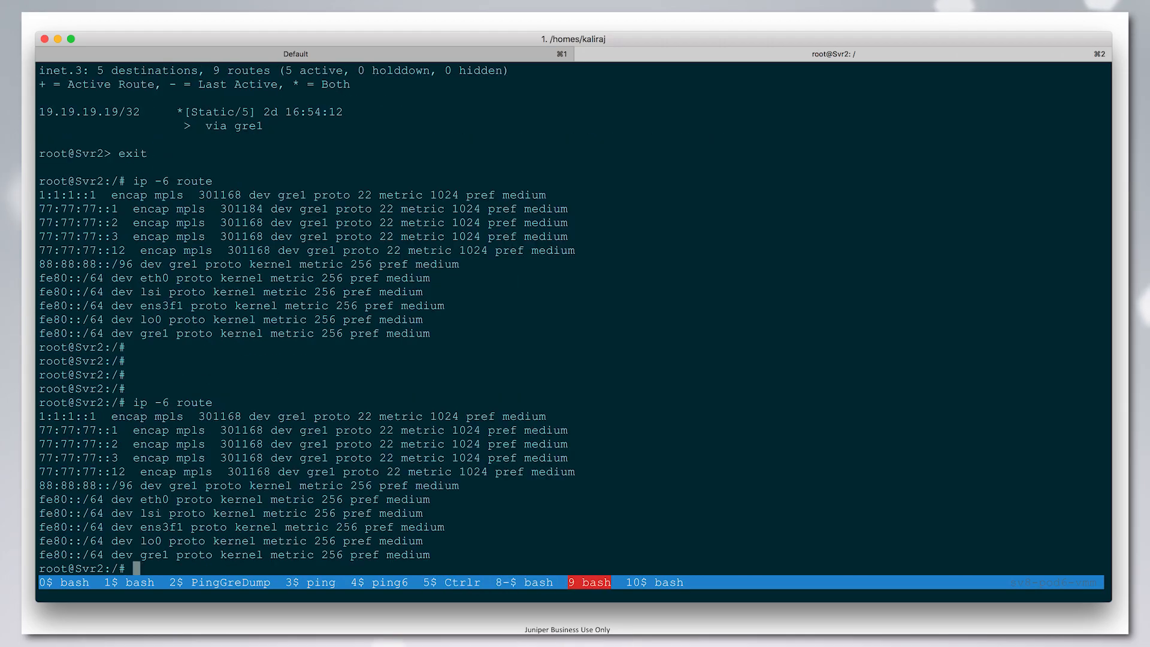